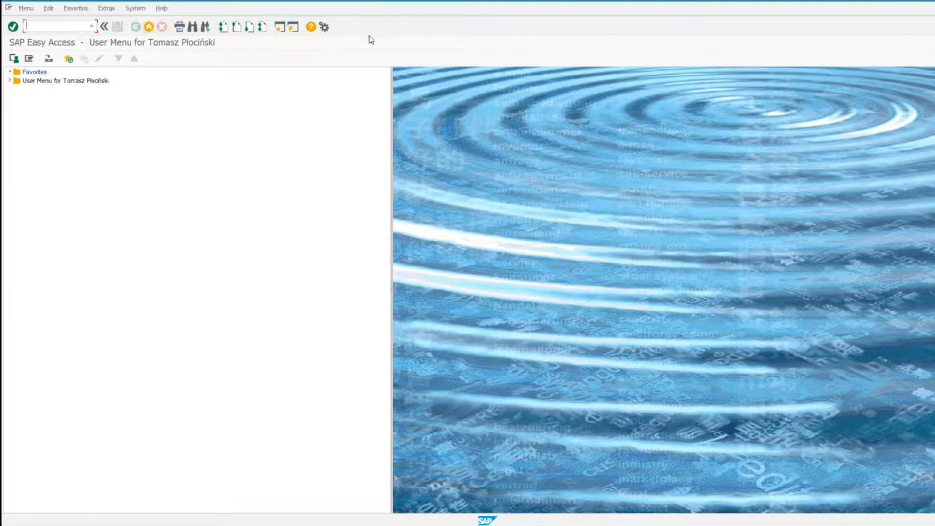
Run SE16 on table MVKE and query material HEK102 to list its sales data entries.
type("se1")
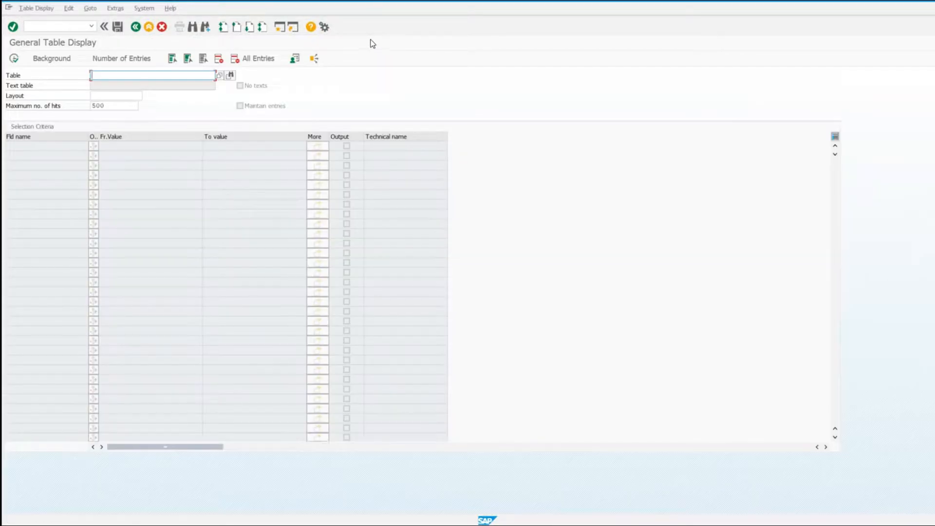
type("MVKE")
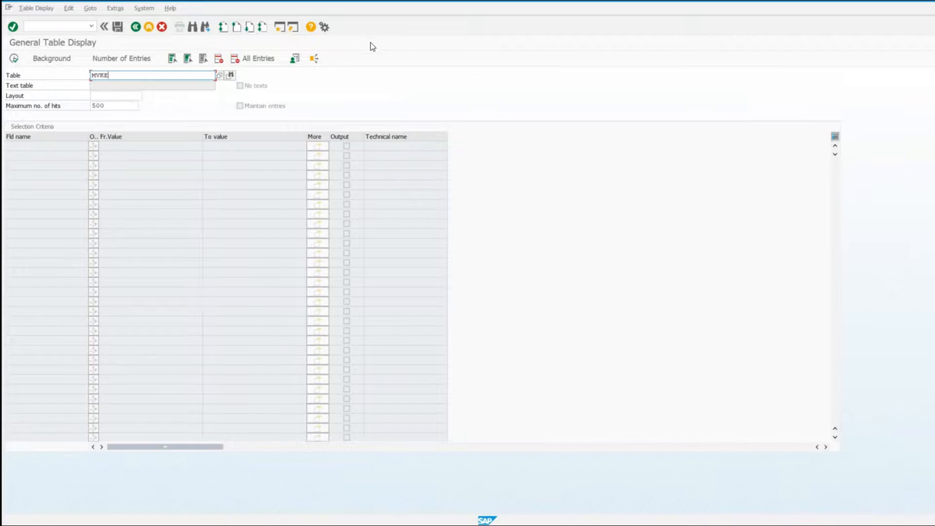
key("Enter")
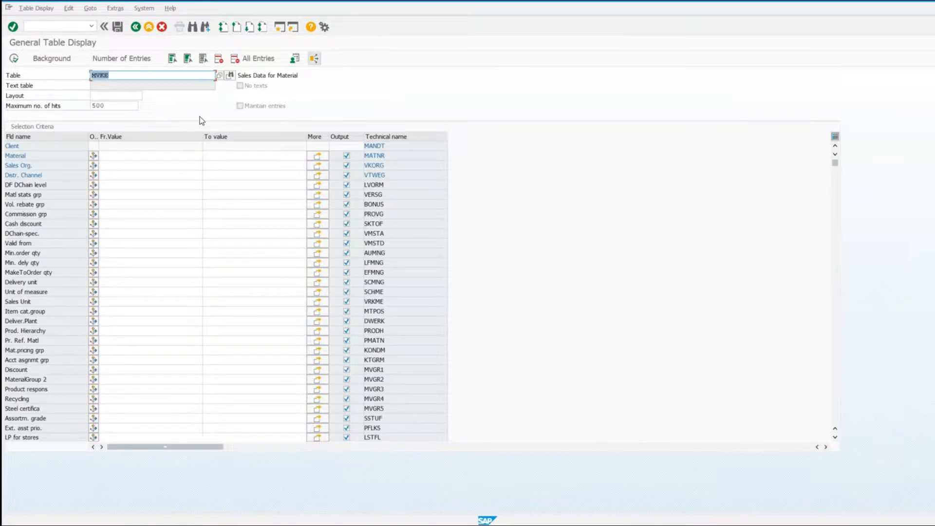
type("he")
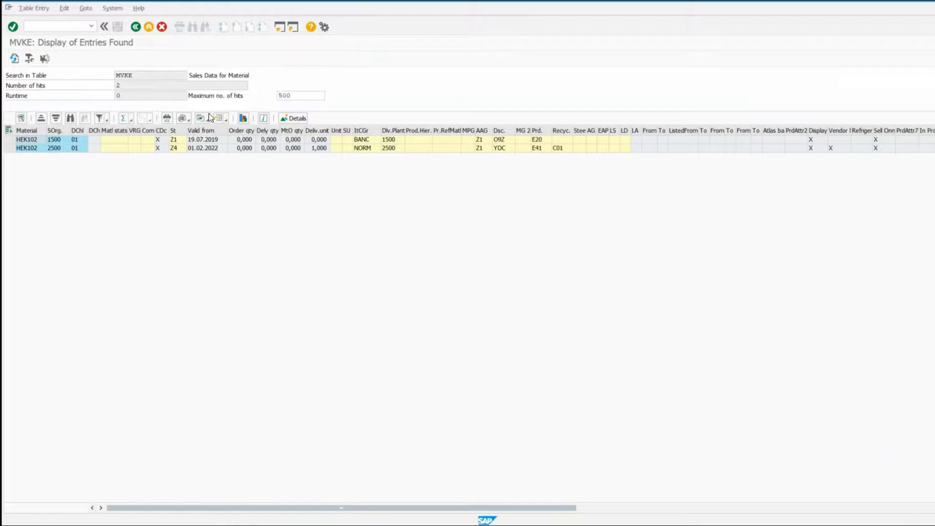
In Options > Scripting, enable 'Show native Microsoft Windows dialogs' and confirm with OK.
left_click(201, 118)
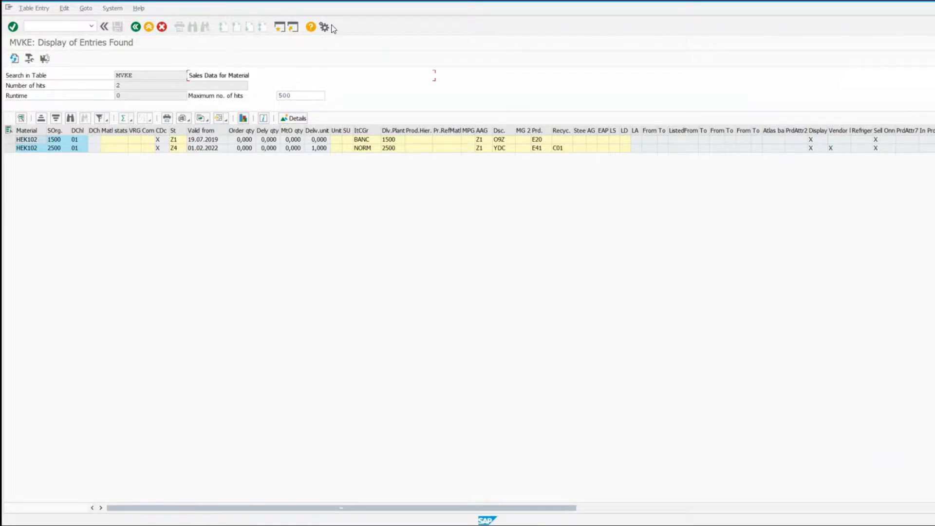
left_click(322, 27)
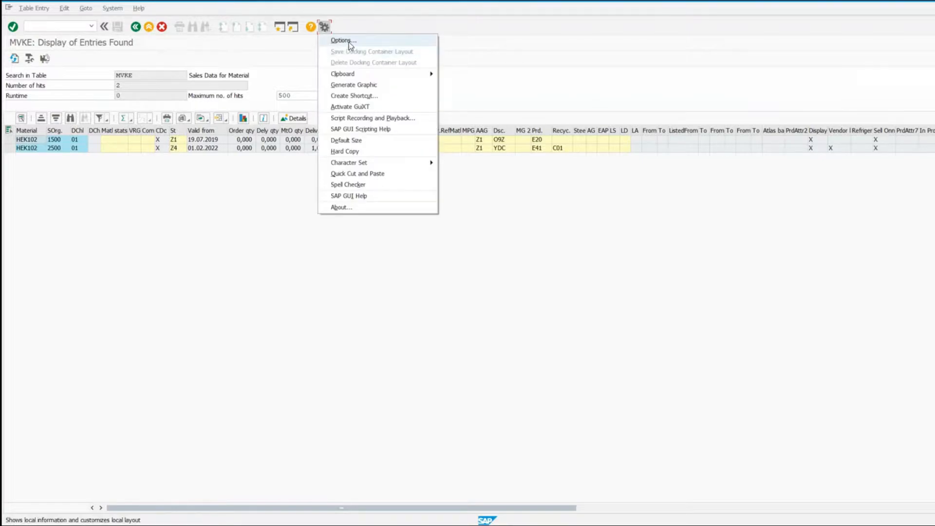
left_click(347, 40)
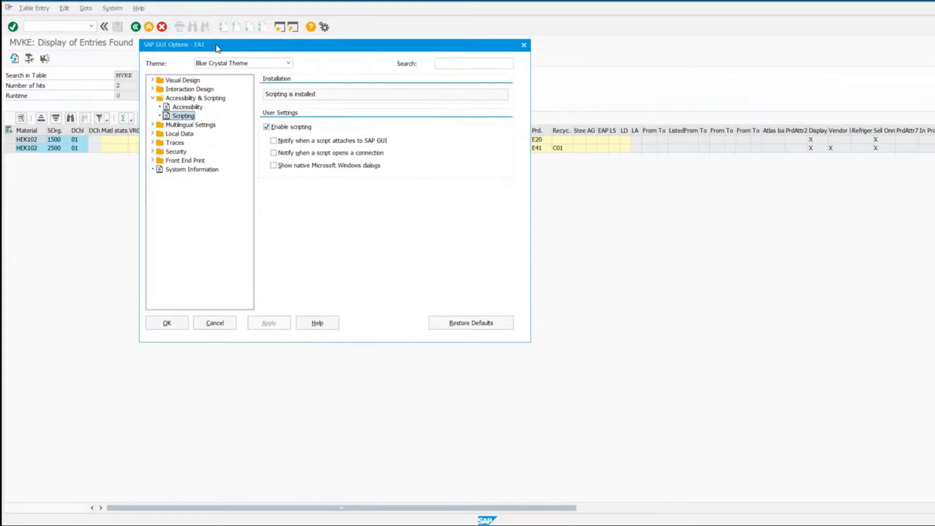
left_click(272, 165)
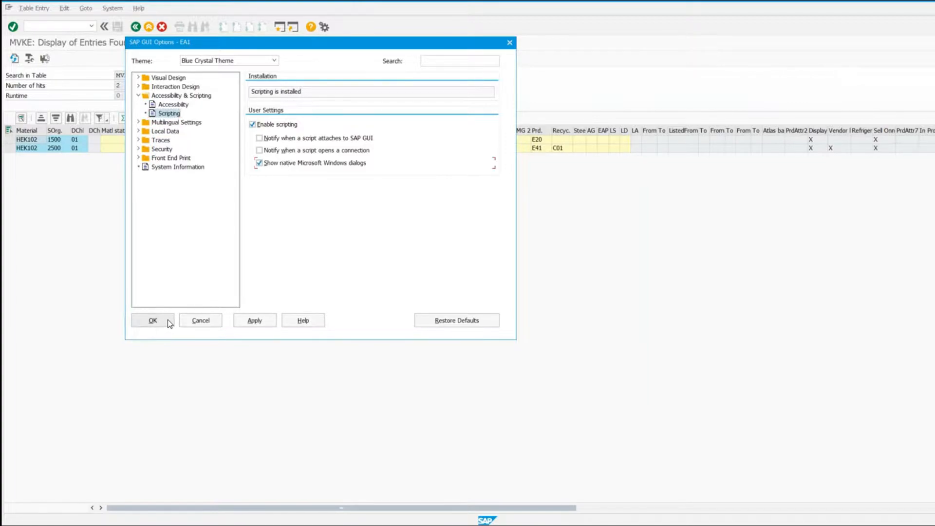
left_click(152, 321)
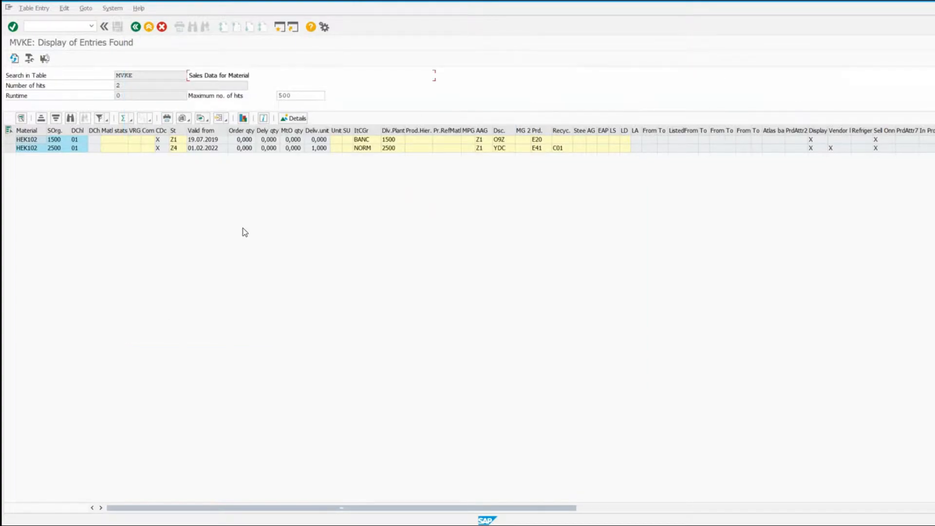
mouse_move(323, 27)
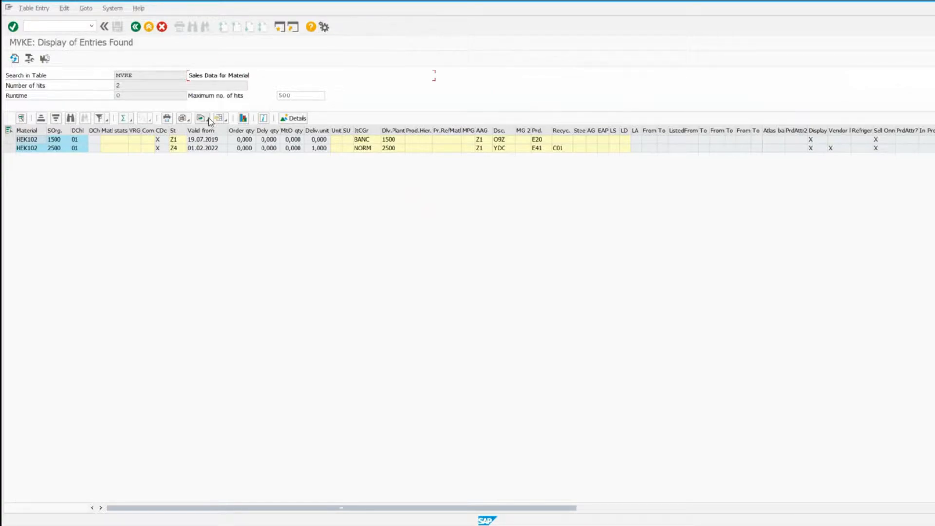
left_click(200, 118)
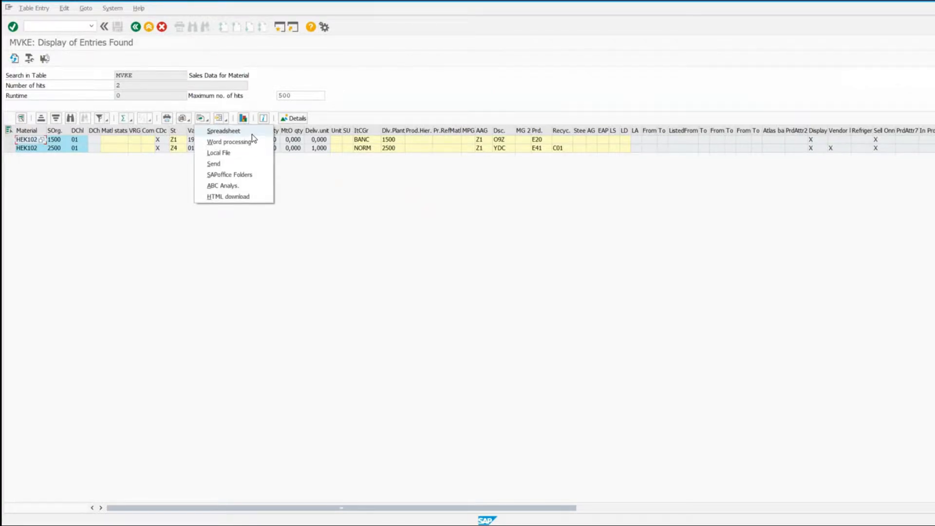
left_click(223, 131)
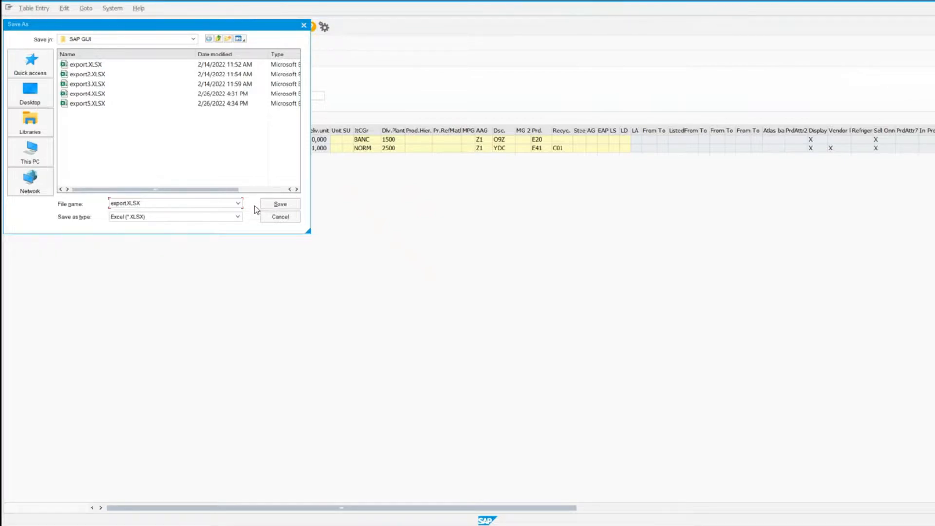
mouse_move(266, 214)
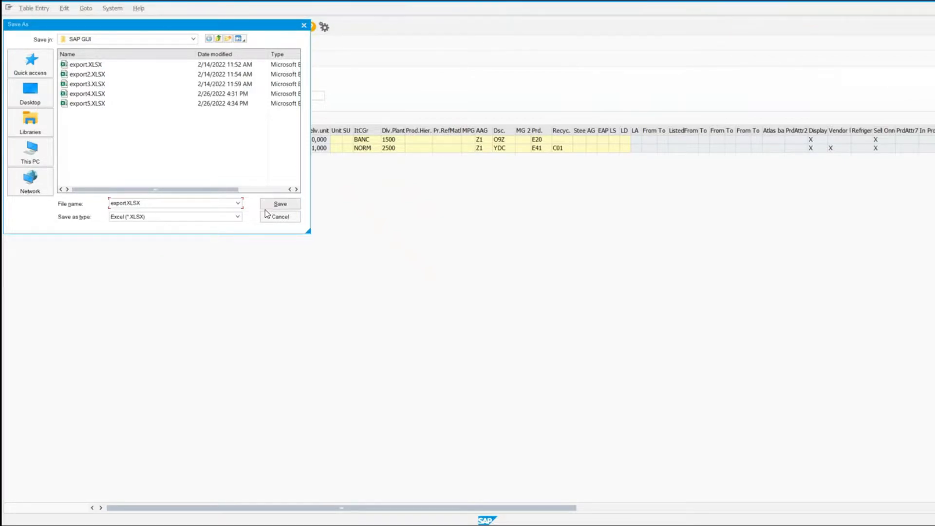
left_click(281, 216)
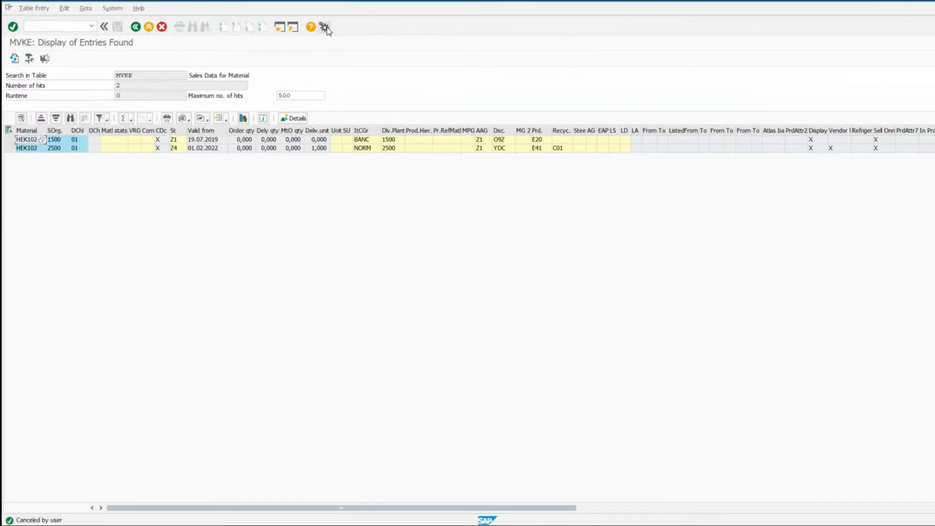
Start a new script recording, overwriting the existing script file.
left_click(323, 27)
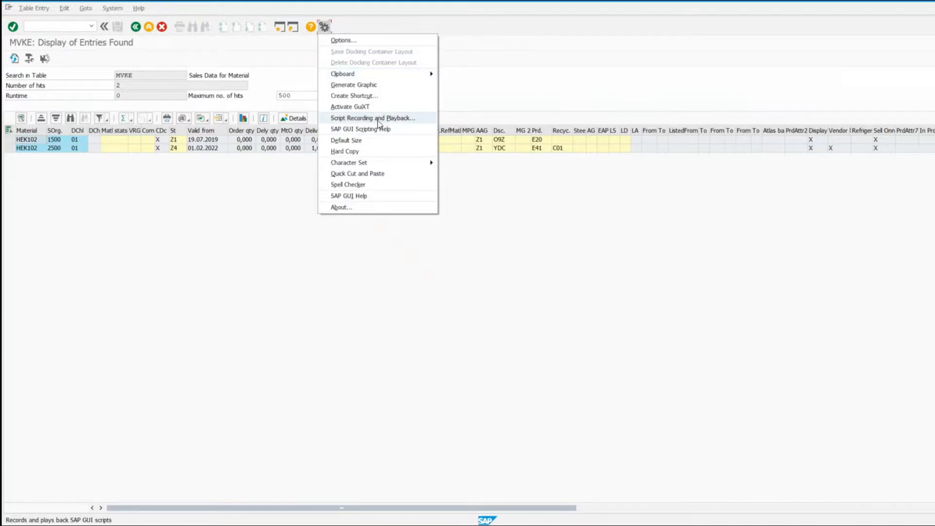
left_click(358, 117)
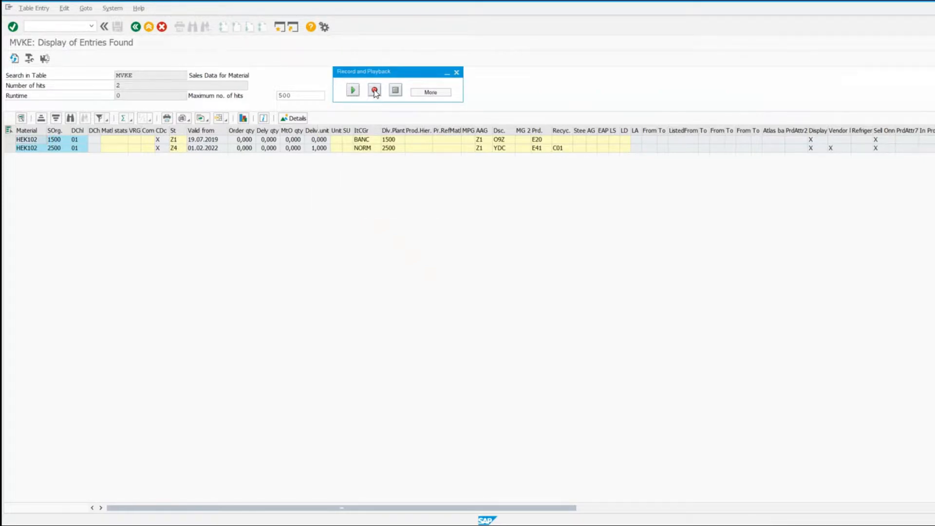
left_click(374, 89)
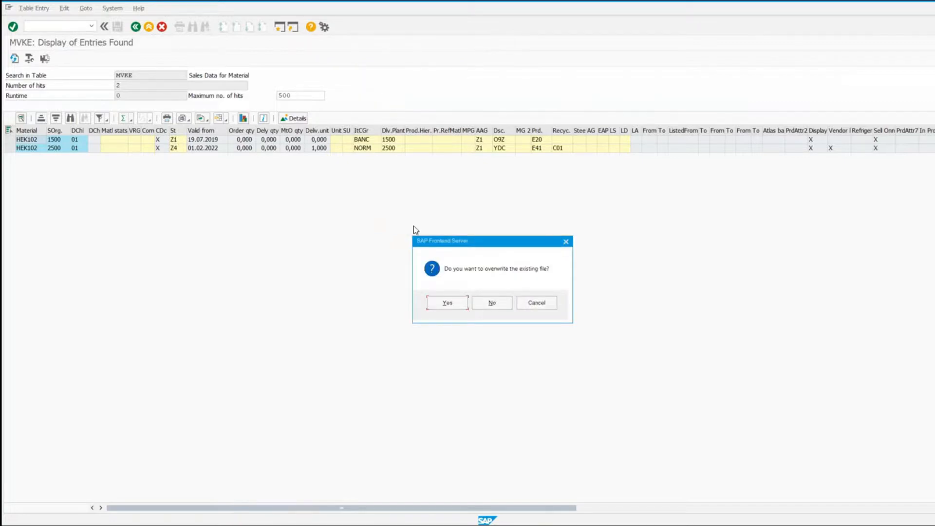
left_click(446, 302)
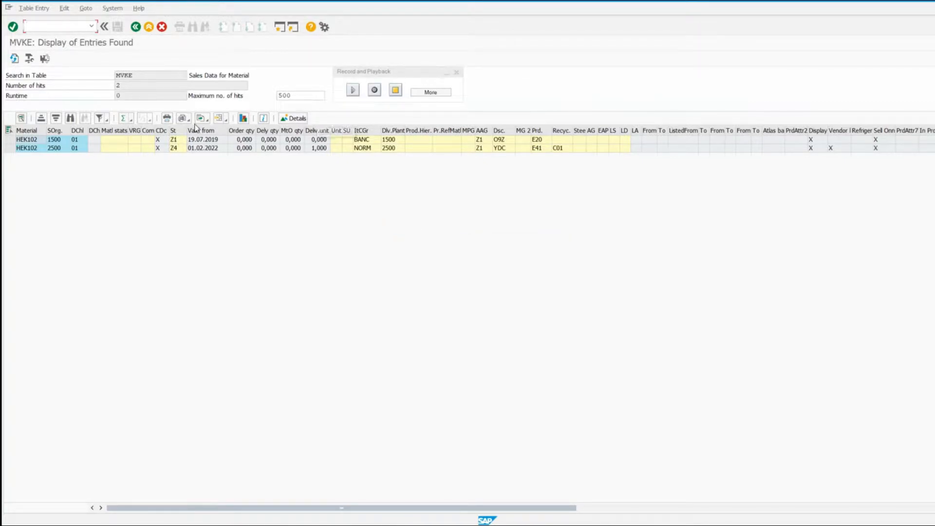
Export the MVKE list as a spreadsheet saved as export6.XLSX via the Windows Save As dialog.
left_click(200, 118)
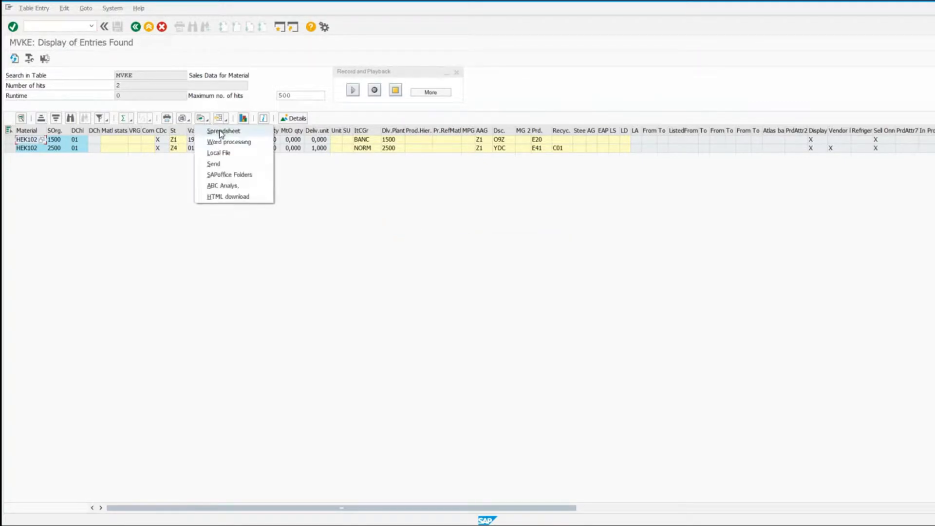
left_click(223, 131)
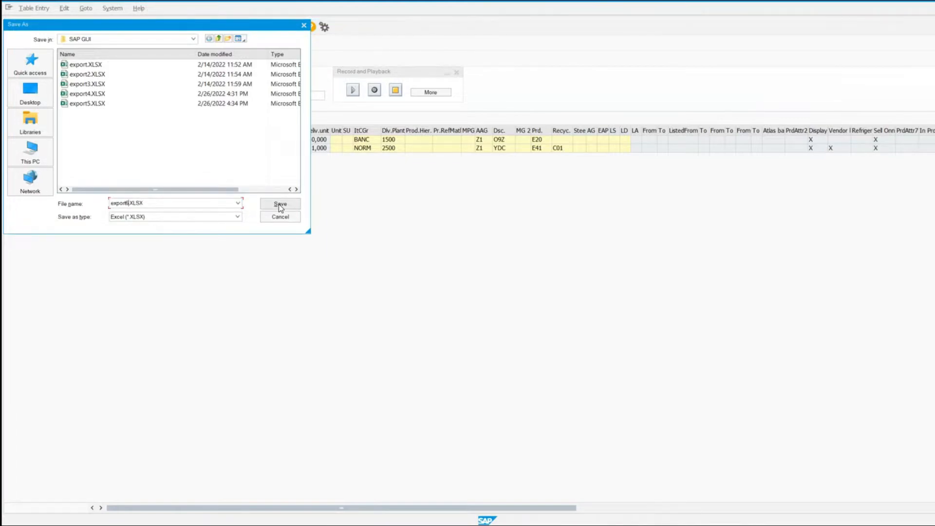
left_click(280, 204)
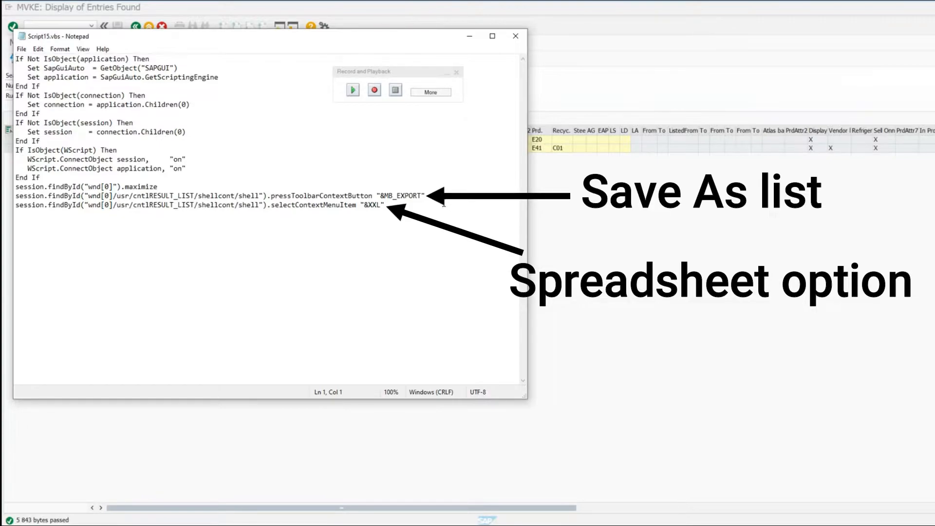
left_click(322, 26)
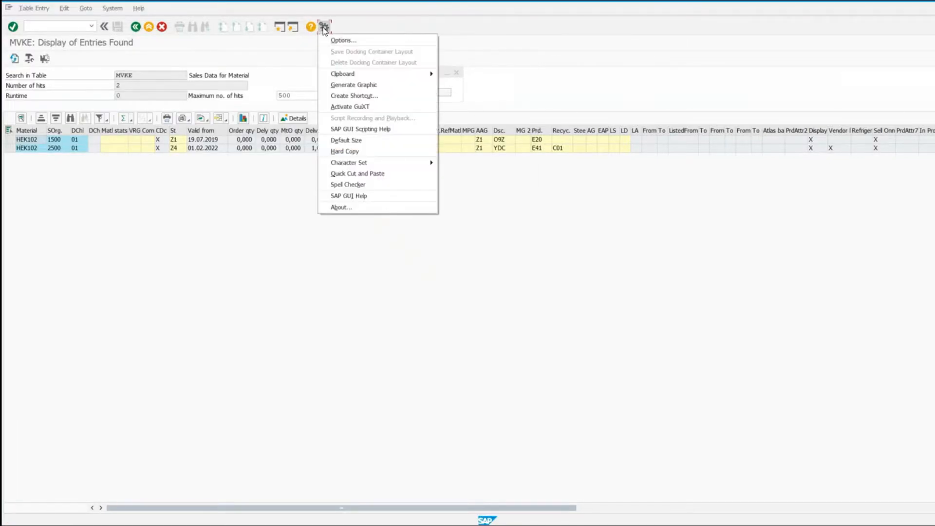
mouse_move(364, 42)
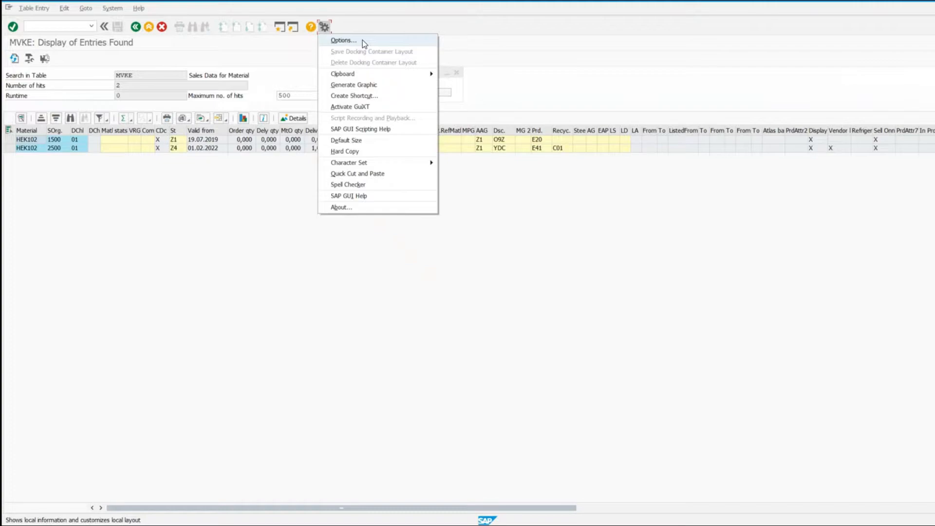
Turn off native Windows dialogs in the scripting options, then cancel the pending Save As.
left_click(343, 40)
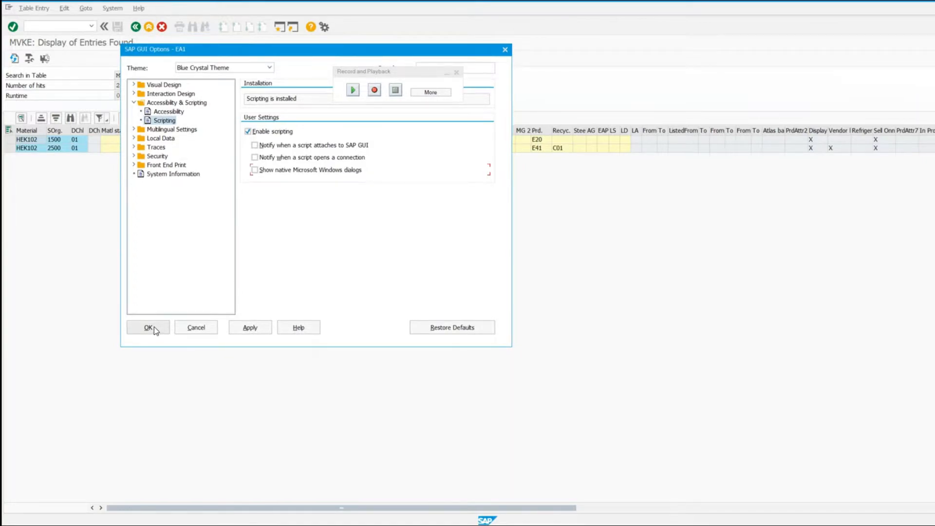
left_click(148, 327)
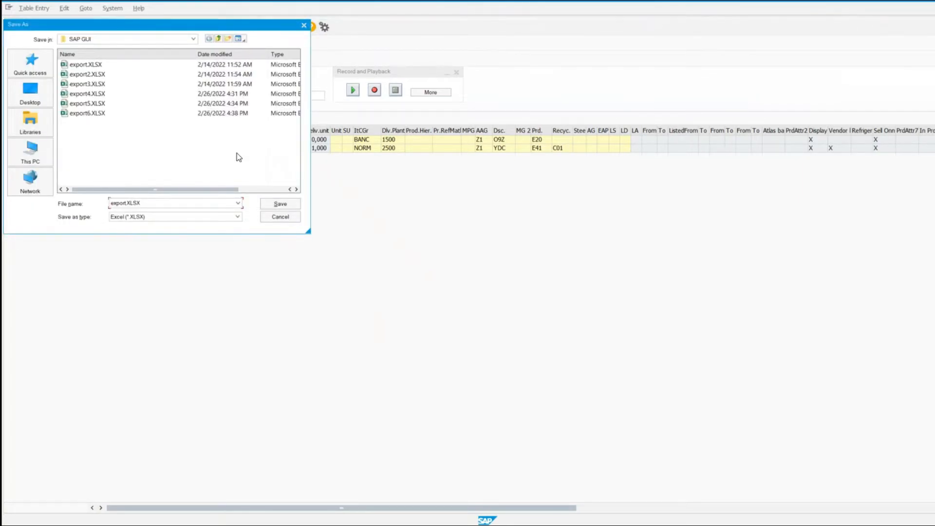
left_click(280, 202)
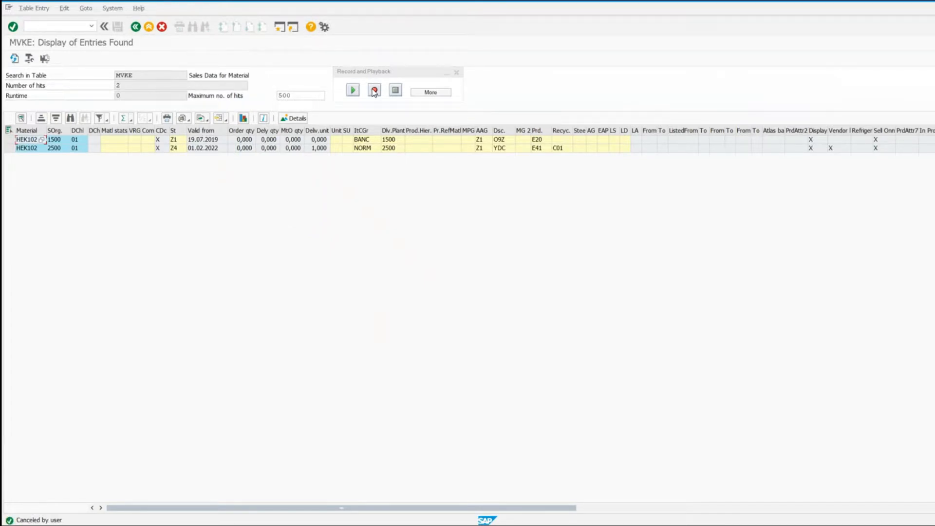
Record a script exporting the entries to export7.XLSX through SAP GUI's own file dialog, then stop recording.
left_click(374, 89)
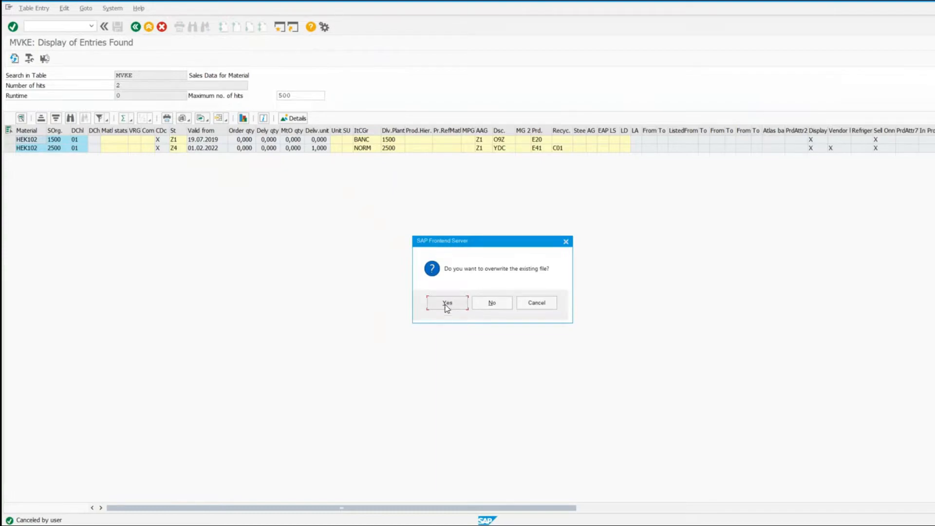
left_click(448, 303)
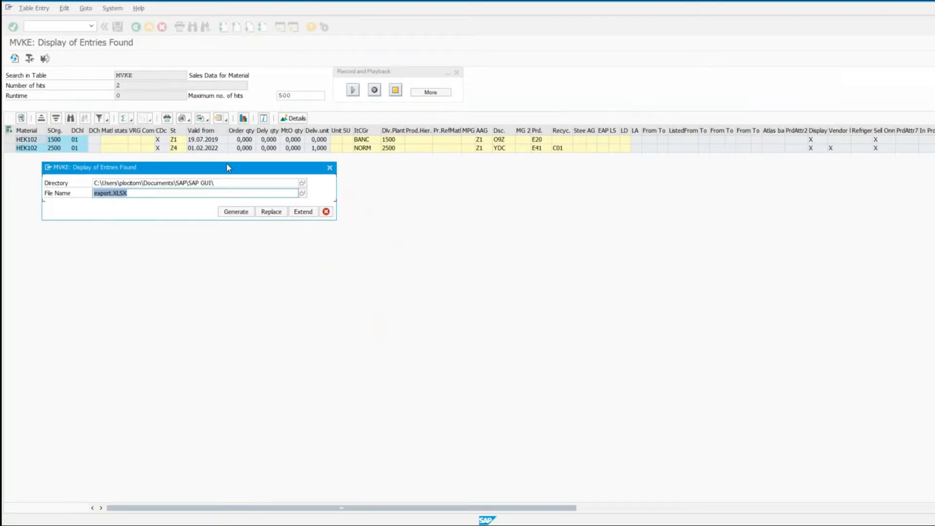
left_click(218, 184)
type("7")
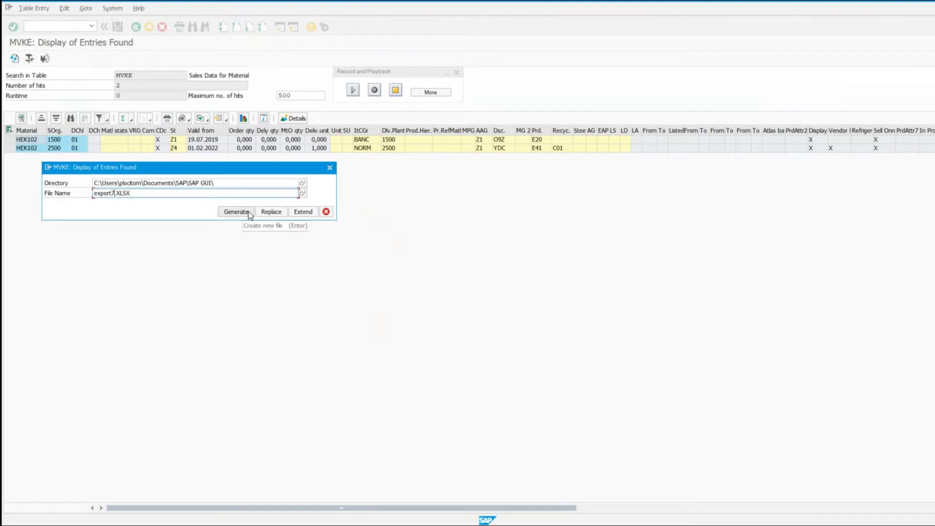
left_click(236, 211)
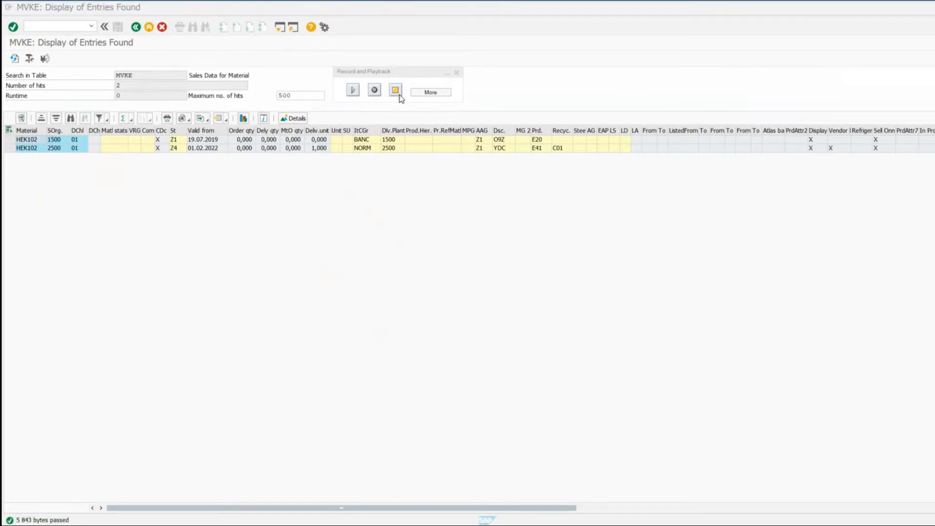
left_click(395, 90)
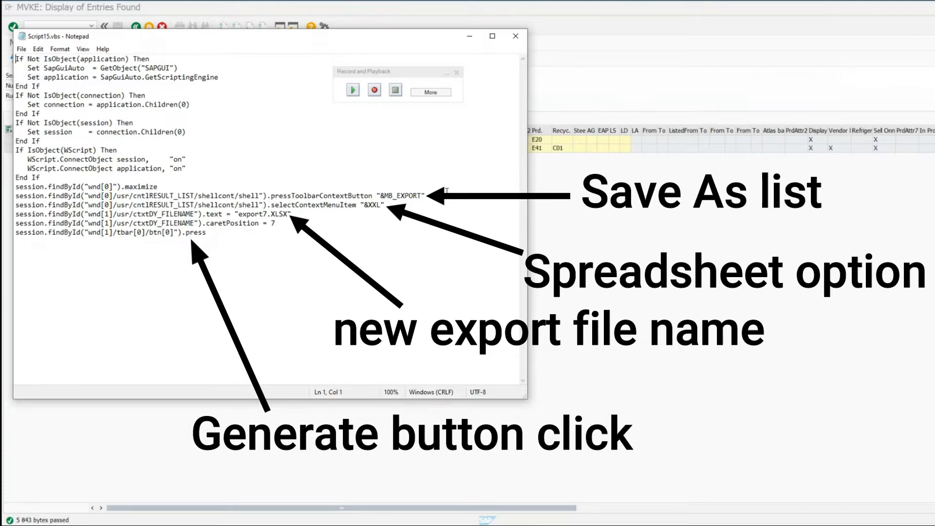
mouse_move(430, 212)
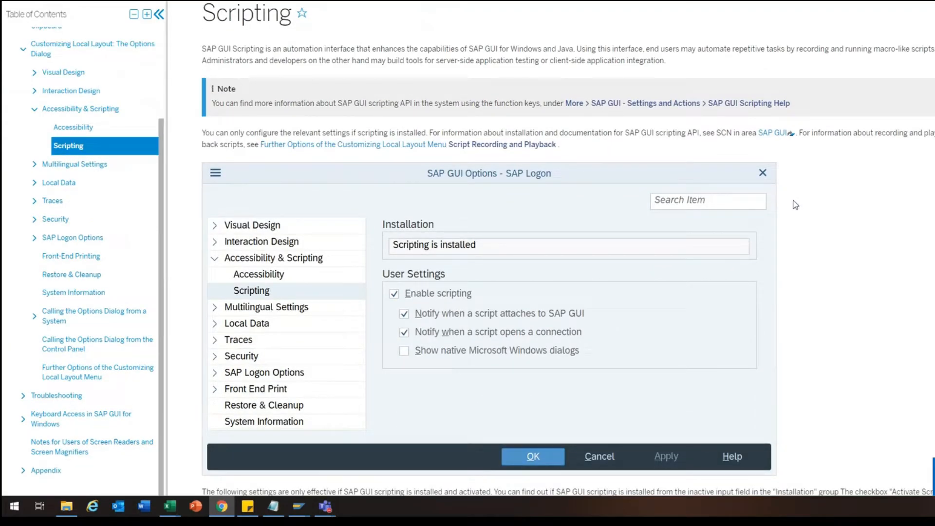
Read the Help Portal note on native Windows dialogs, then reopen SAP GUI's scripting options.
scroll("down", 3)
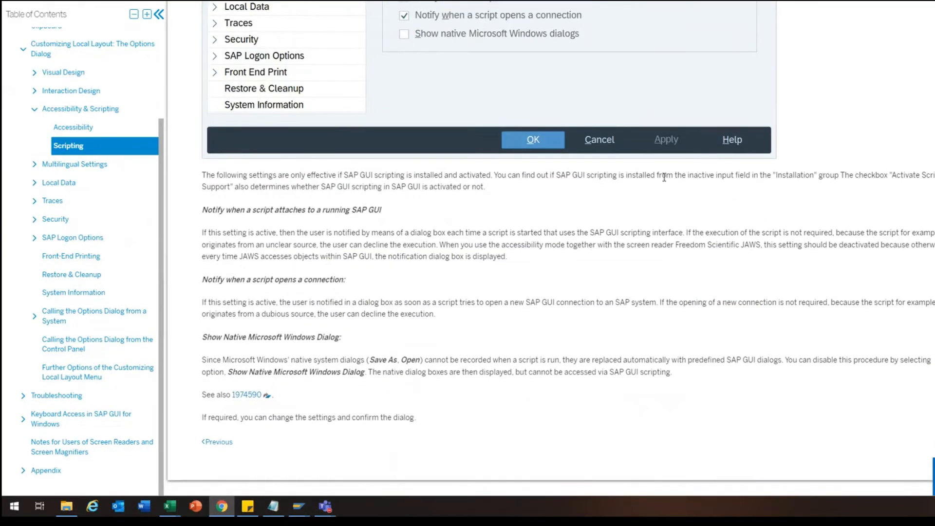
scroll("down", 3)
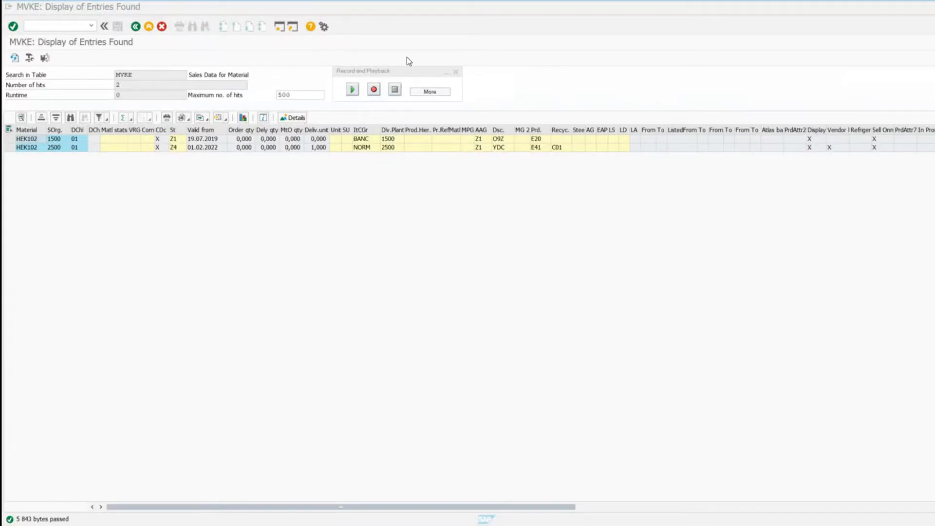
left_click(324, 26)
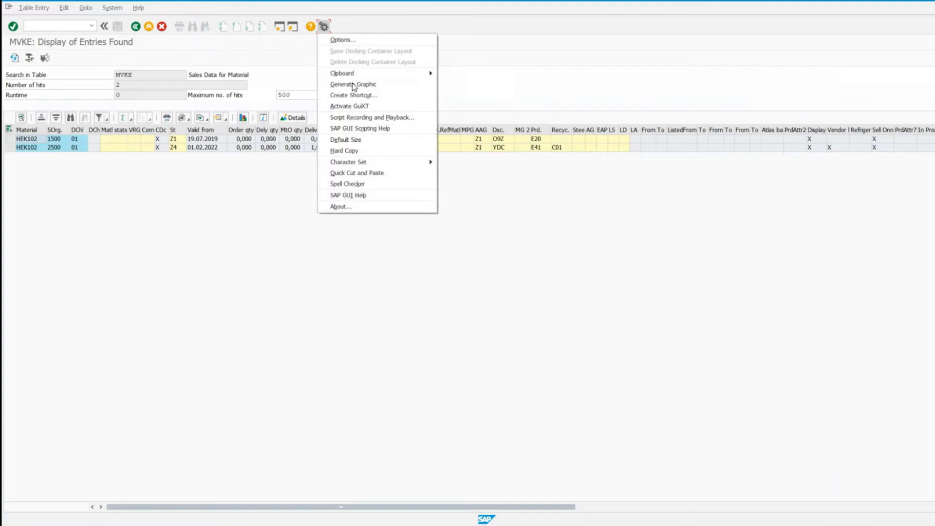
left_click(343, 40)
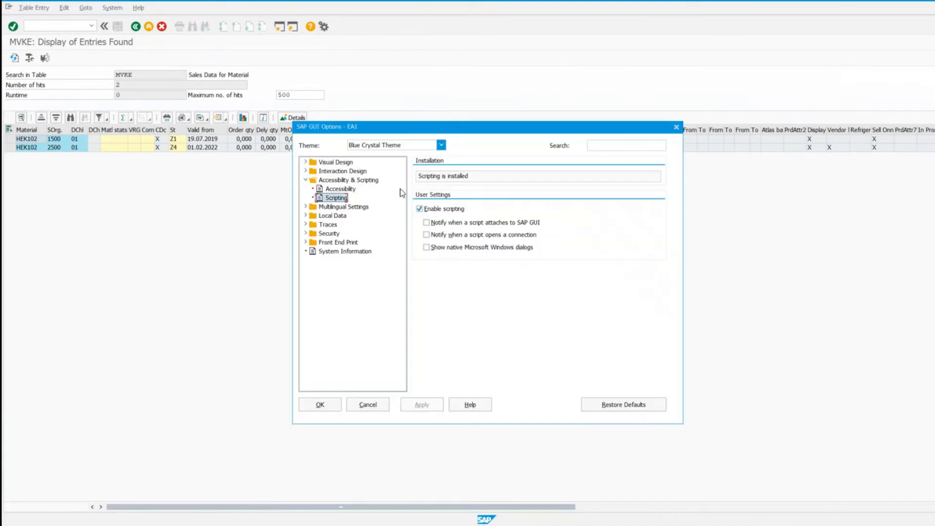